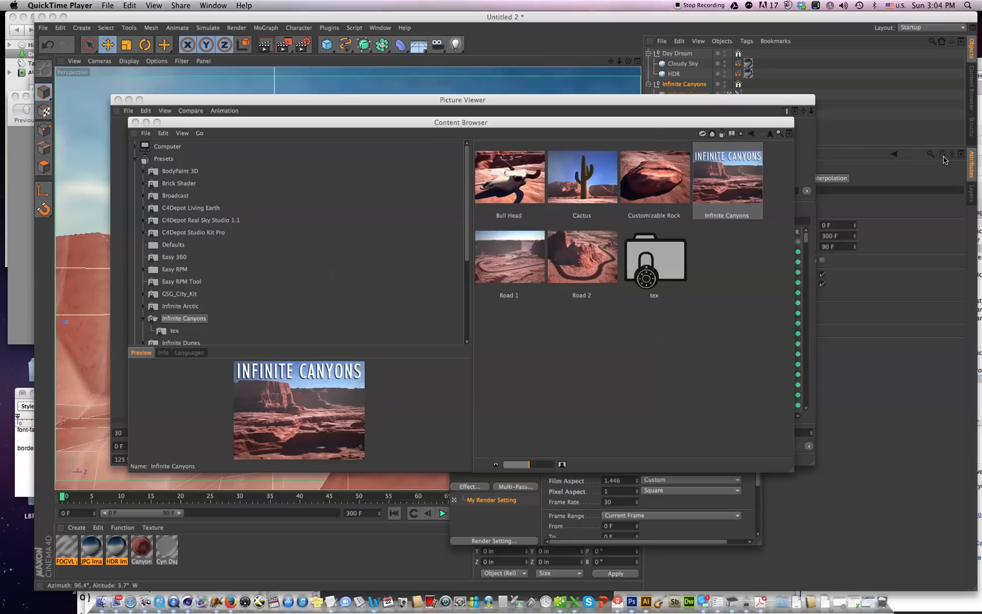
mouse_move(823, 142)
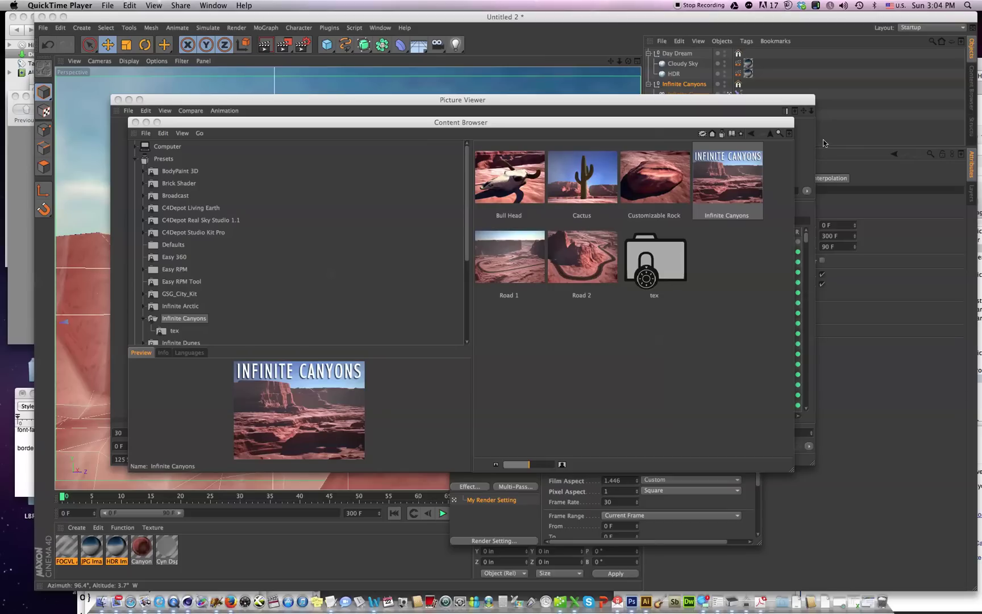
mouse_move(783, 469)
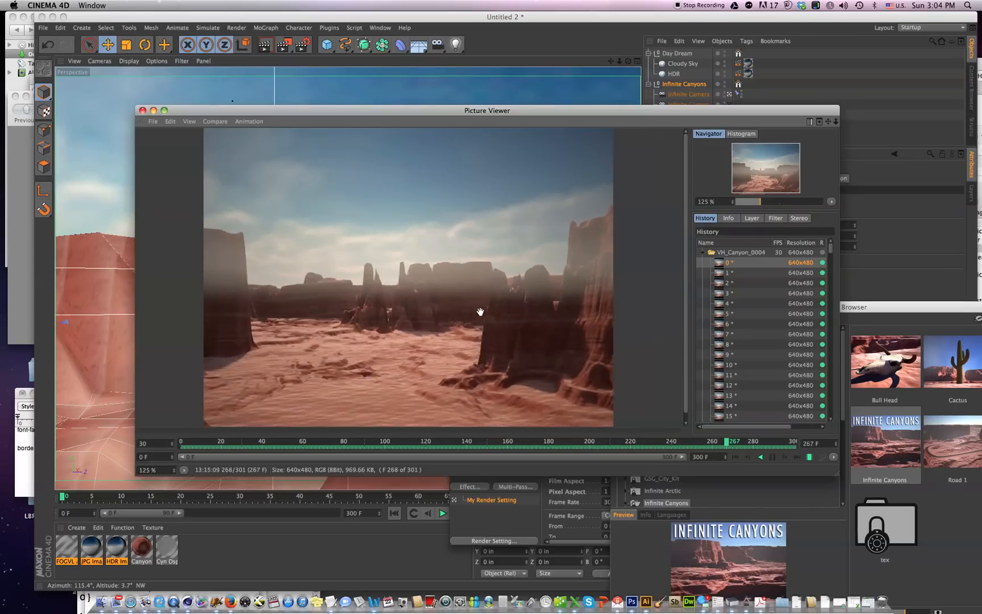
Step: Scrub through the rendered canyon flythrough frames, then close the Picture Viewer
drag(723, 443, 241, 442)
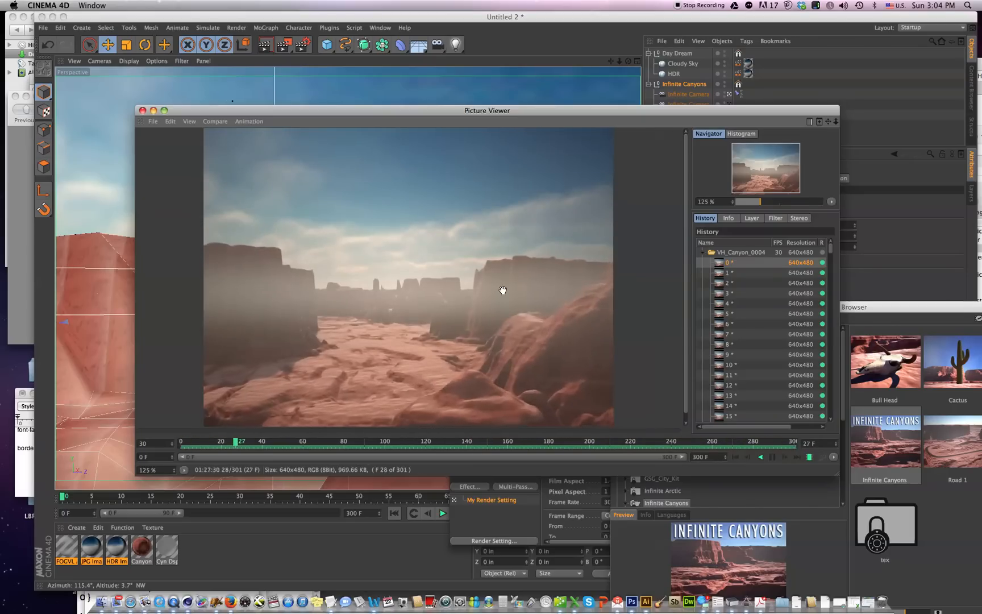
drag(241, 443, 361, 443)
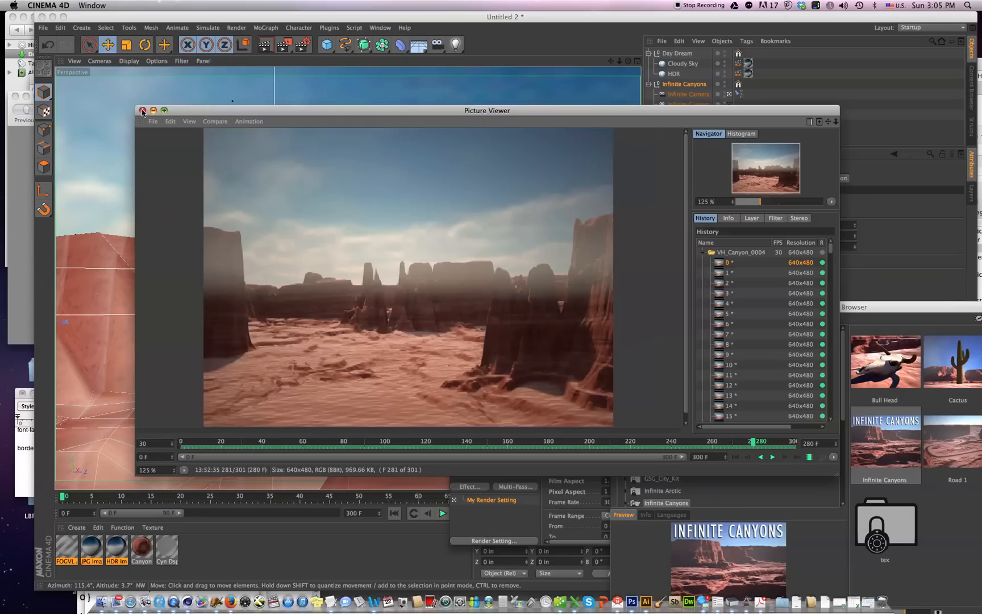
click(144, 111)
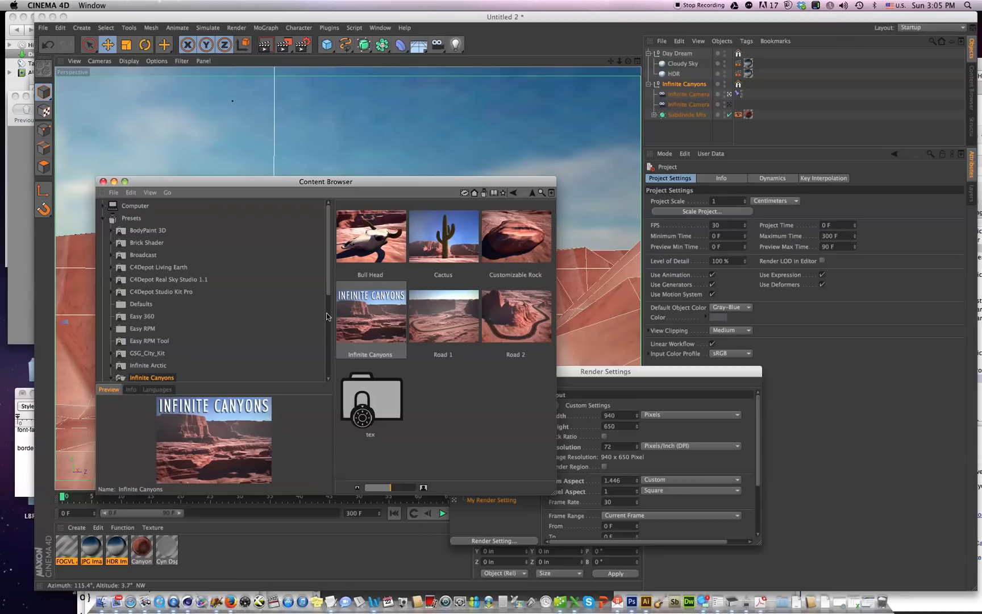
mouse_move(193, 420)
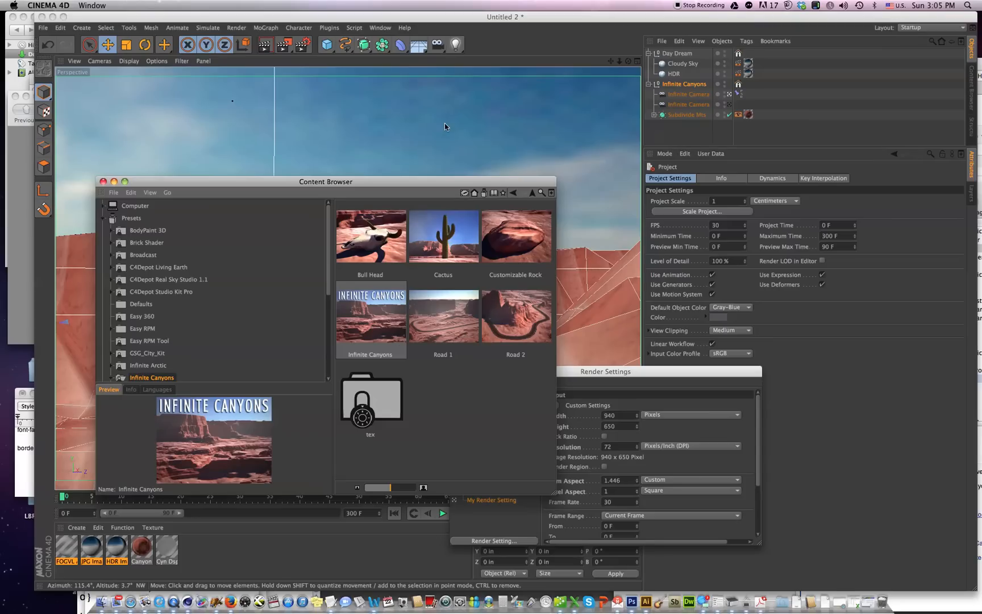
mouse_move(450, 81)
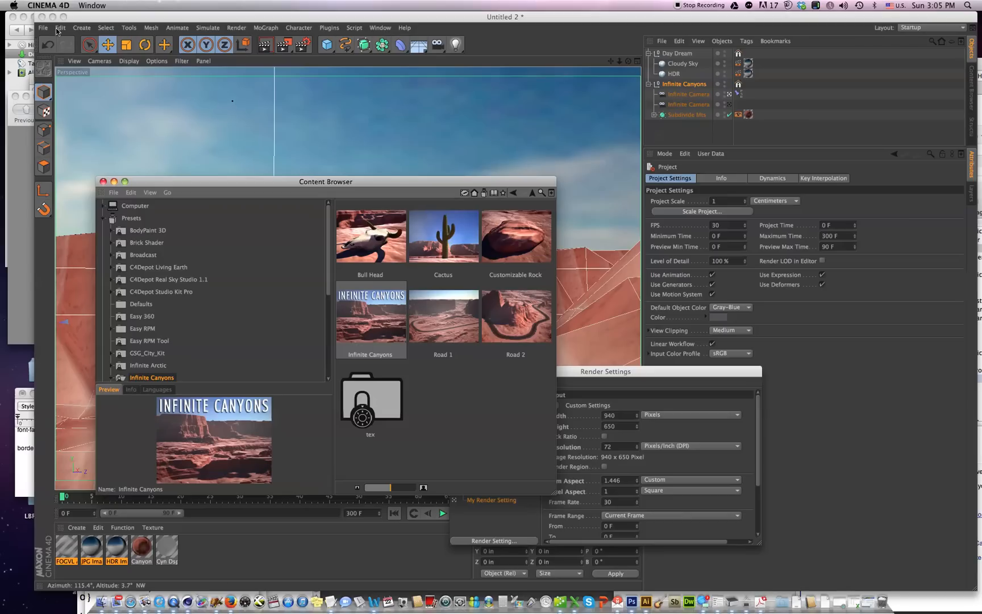
Step: Create a new project with Infinite Canyons, then switch to VH_Canyon_0004.c4d
click(42, 27)
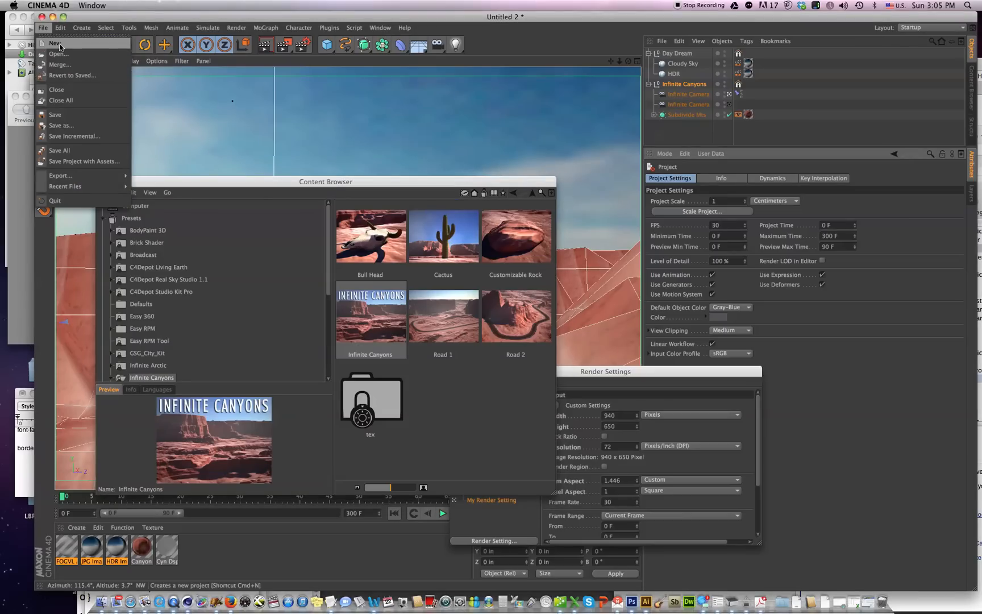
click(54, 43)
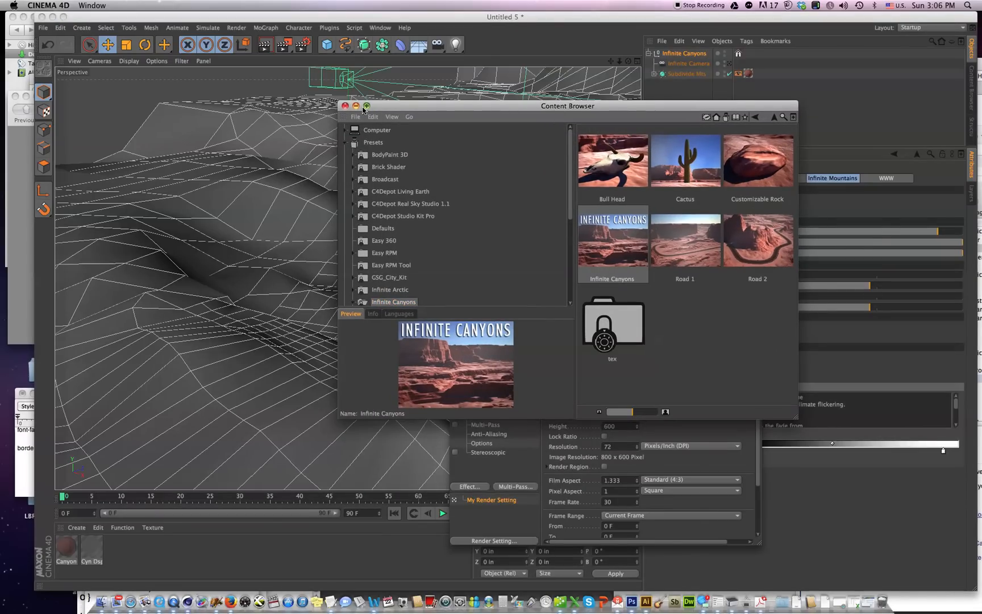
click(344, 105)
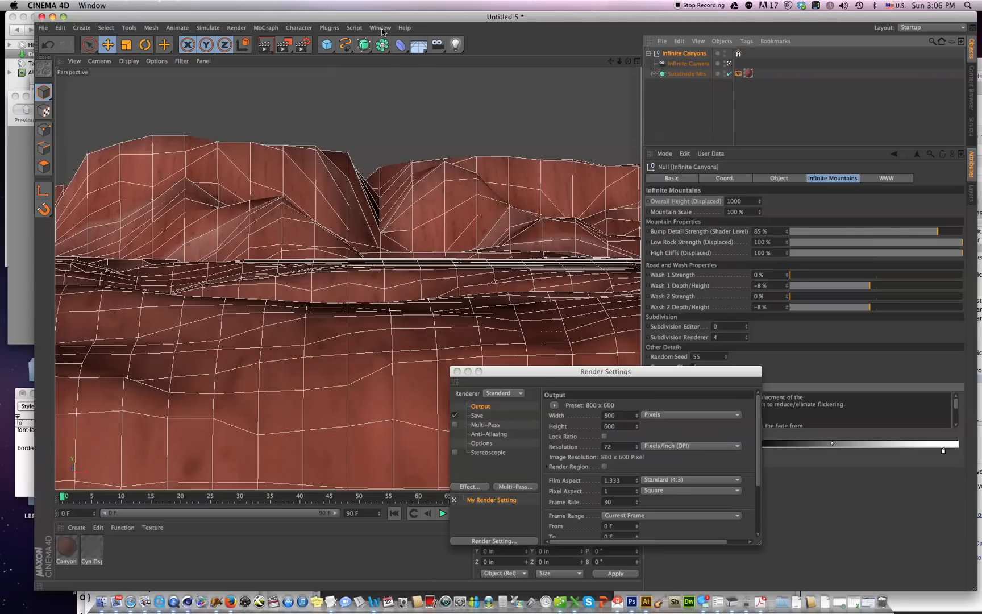
click(380, 28)
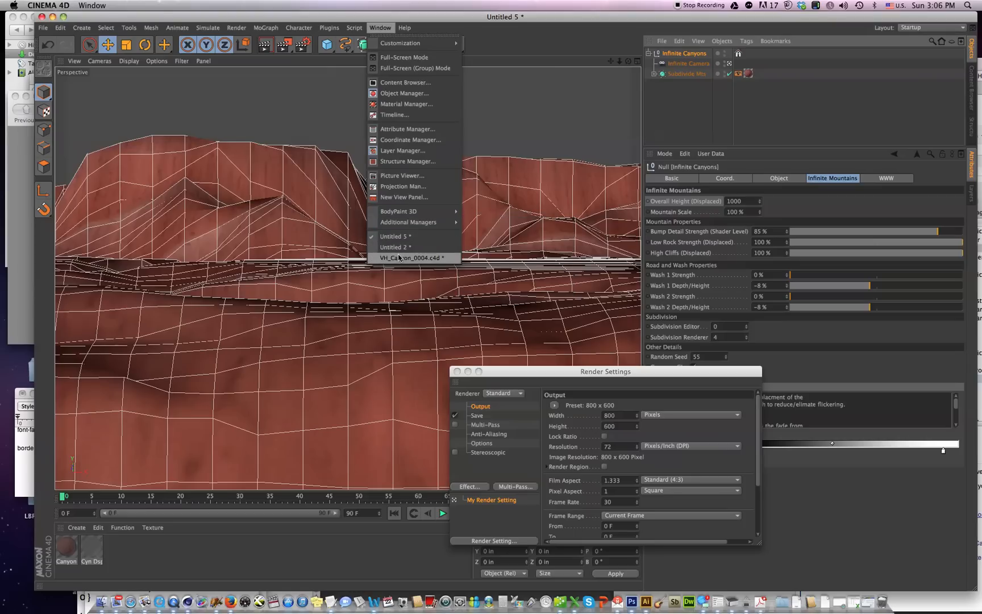
click(413, 258)
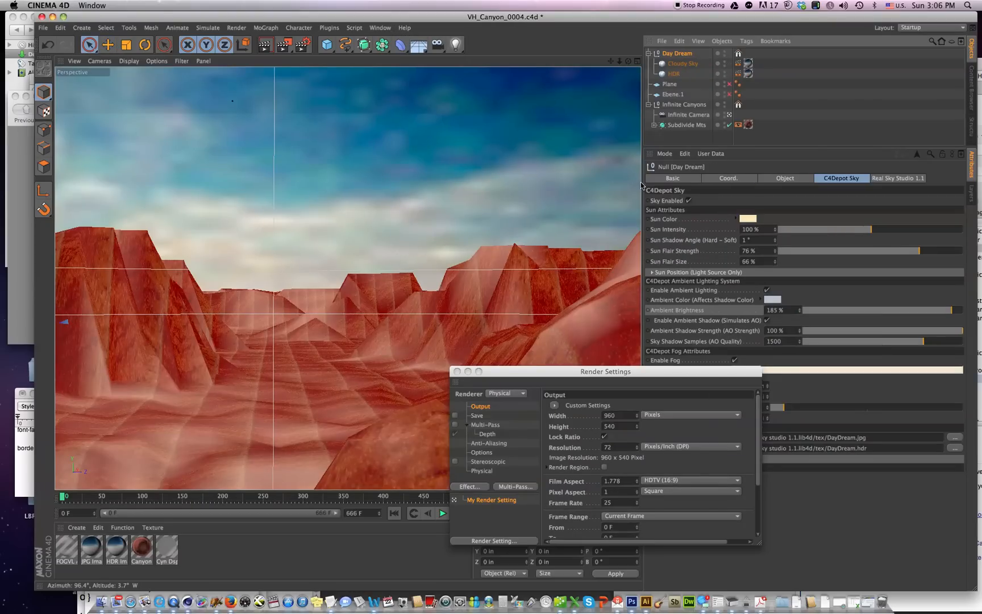
Step: Copy the old Infinite Camera into Untitled 5 and select the new scene's camera
click(691, 115)
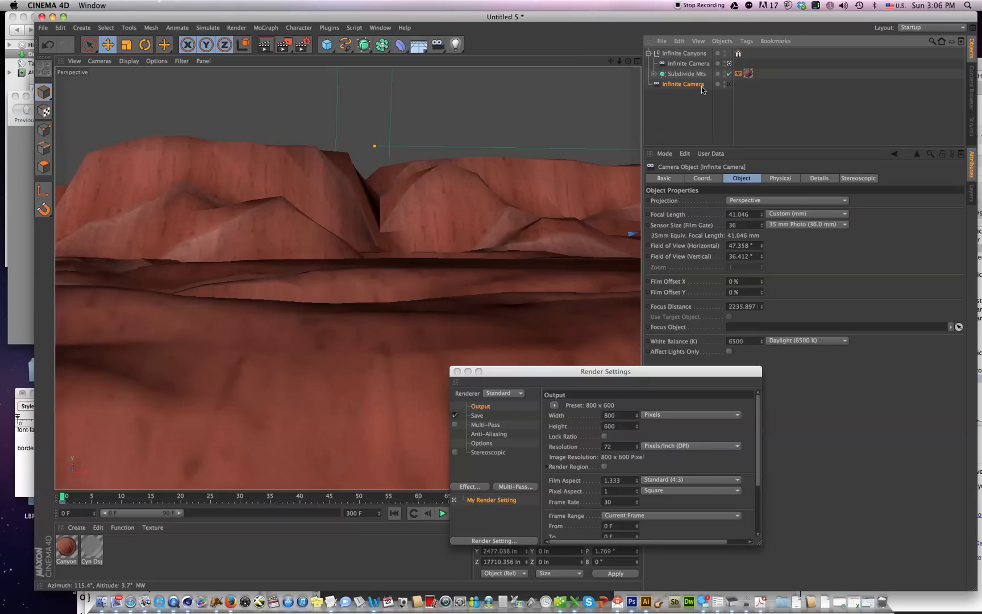
mouse_move(687, 74)
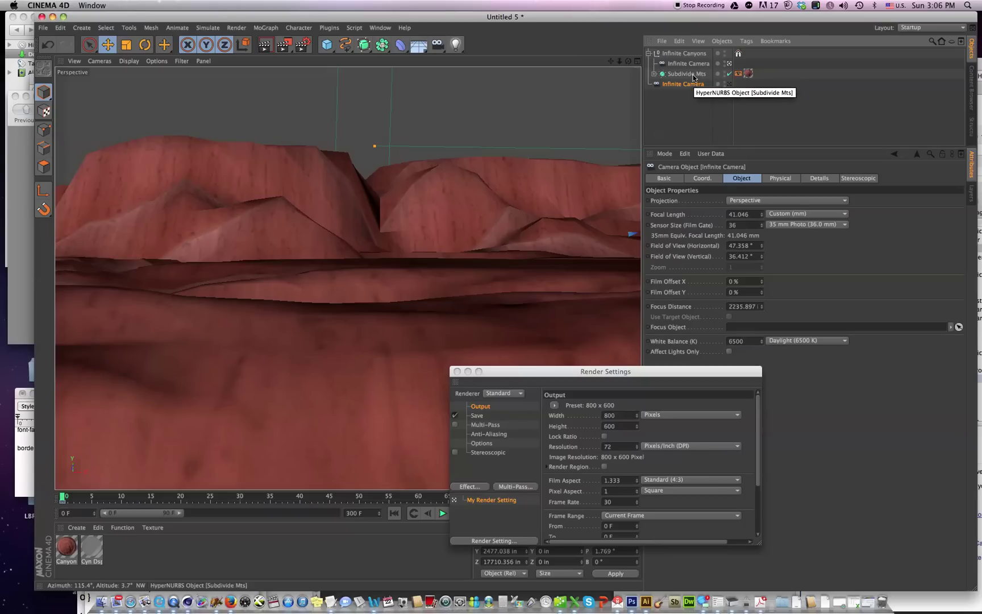
click(688, 63)
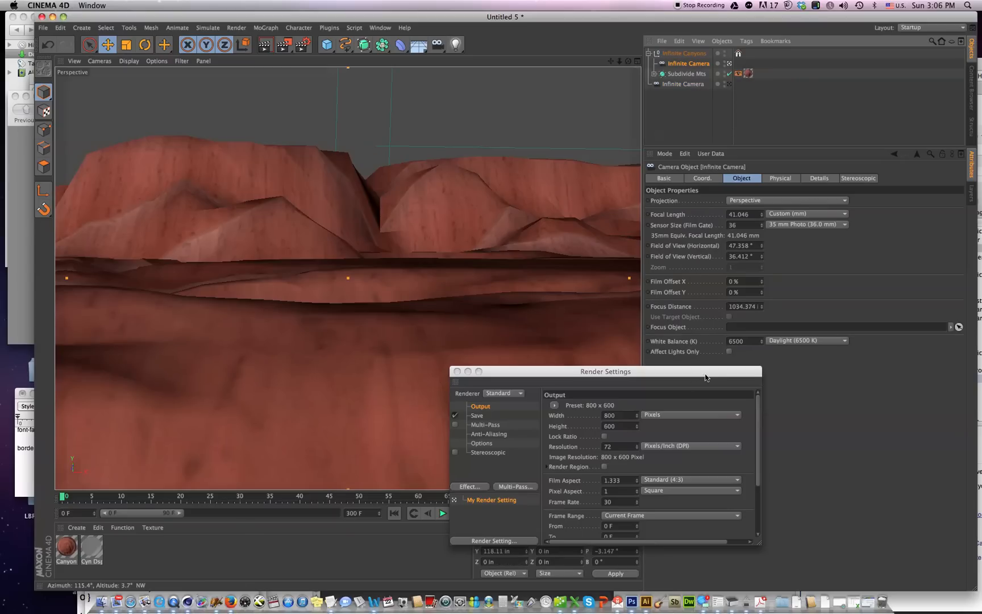
Step: Add a PSR constraint tag to the Infinite Camera, moving Render Settings aside
drag(605, 370, 357, 395)
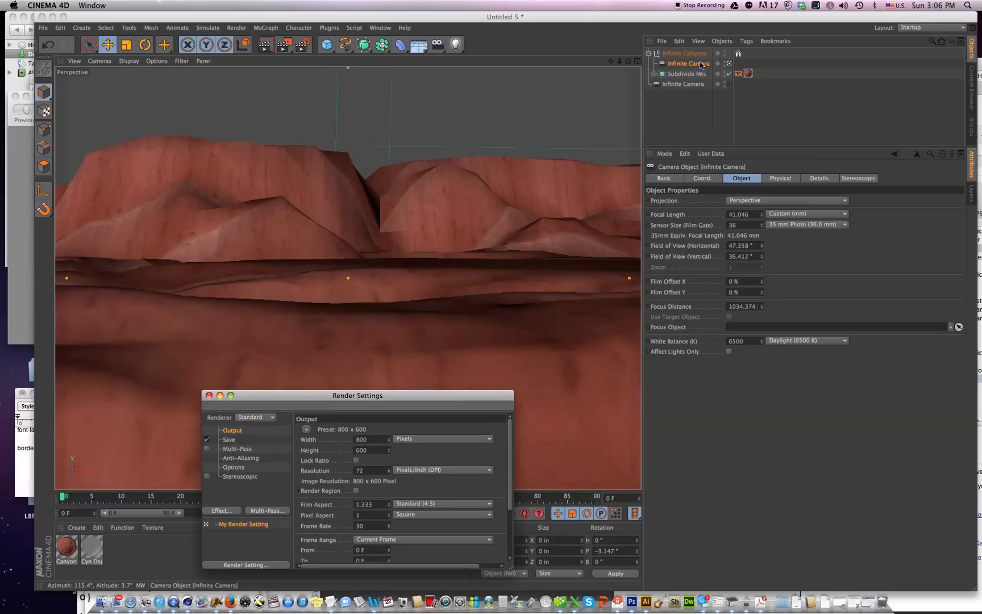
right_click(687, 63)
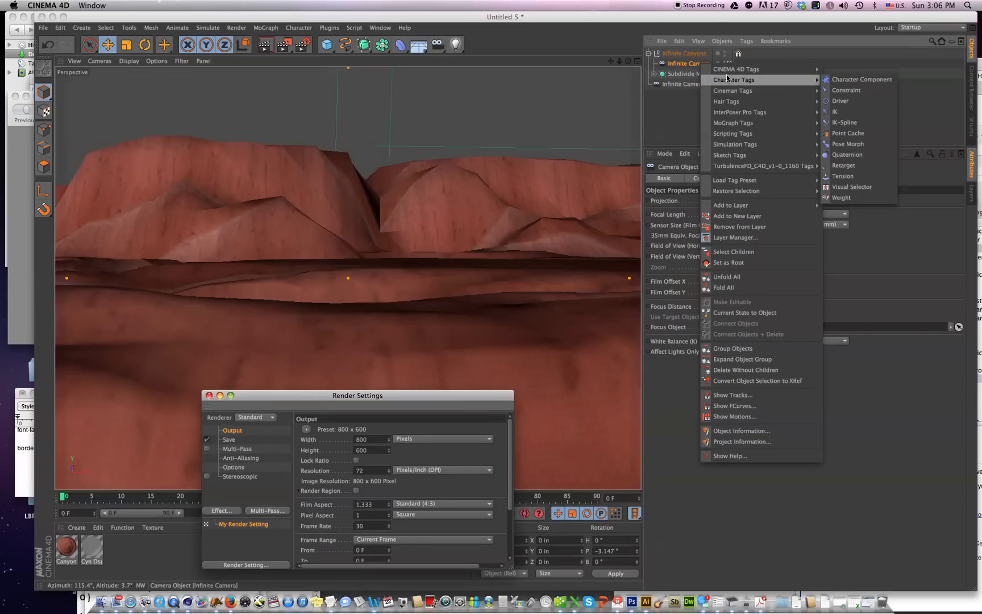
mouse_move(857, 91)
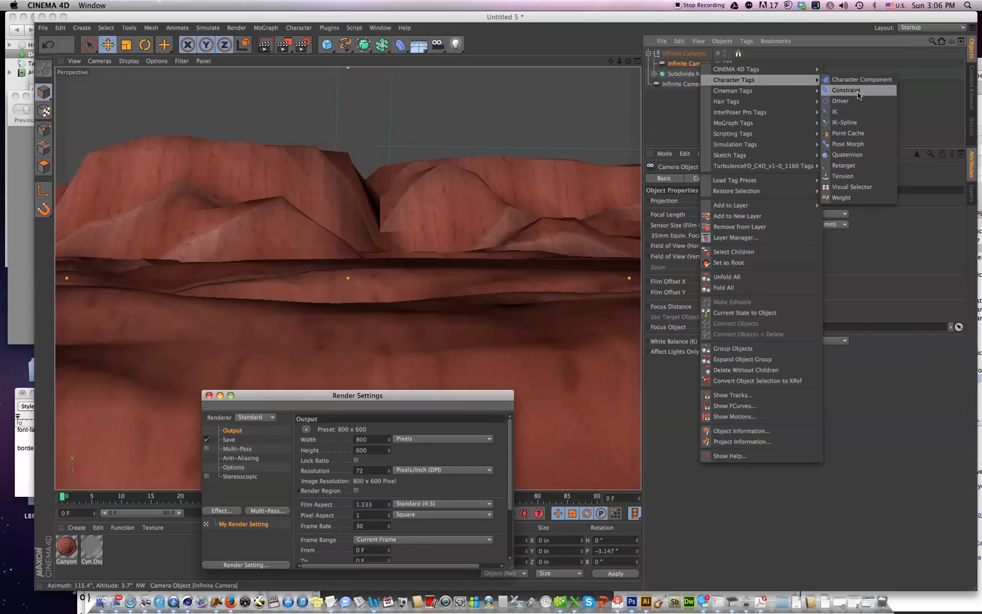
click(845, 91)
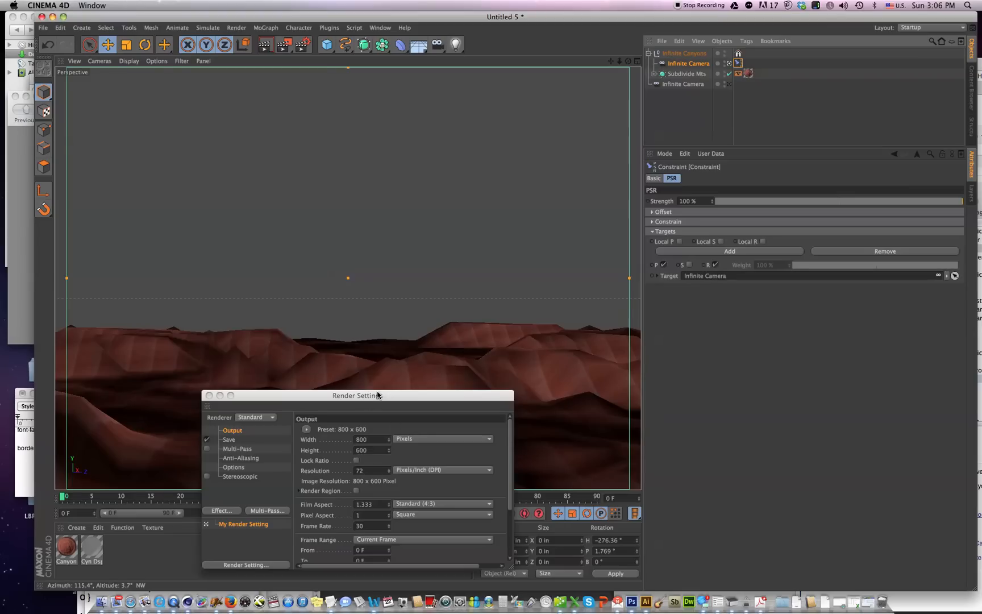
drag(357, 394, 867, 414)
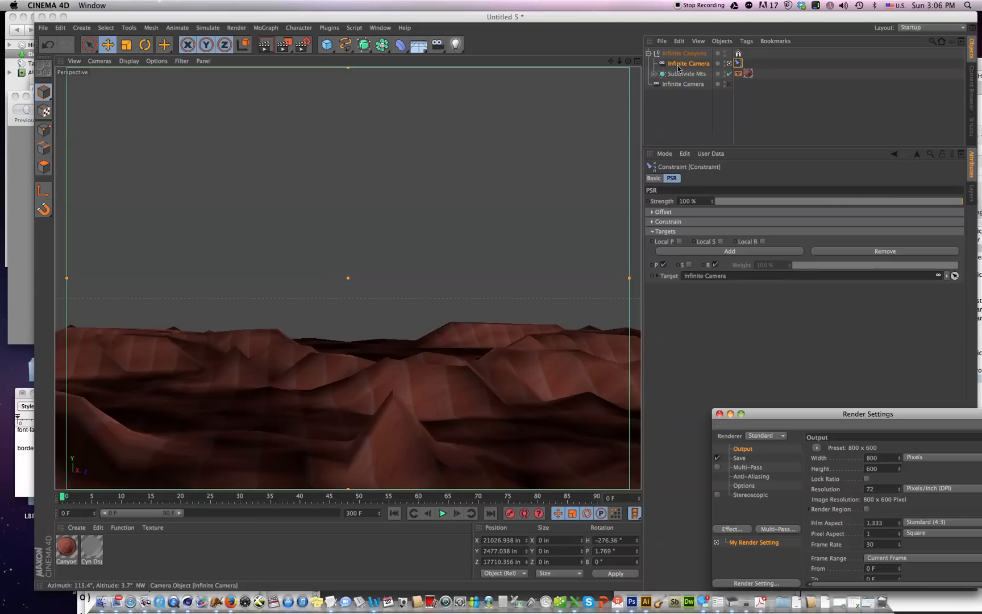
click(683, 84)
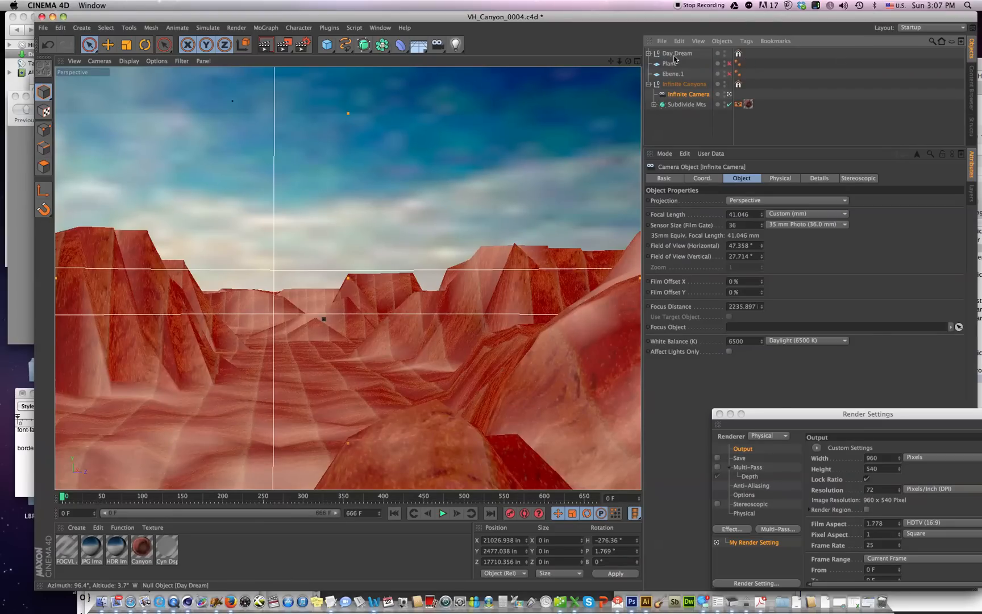
Step: Copy the Day Dream sky null from VH_Canyon_0004 into Untitled 5
click(678, 53)
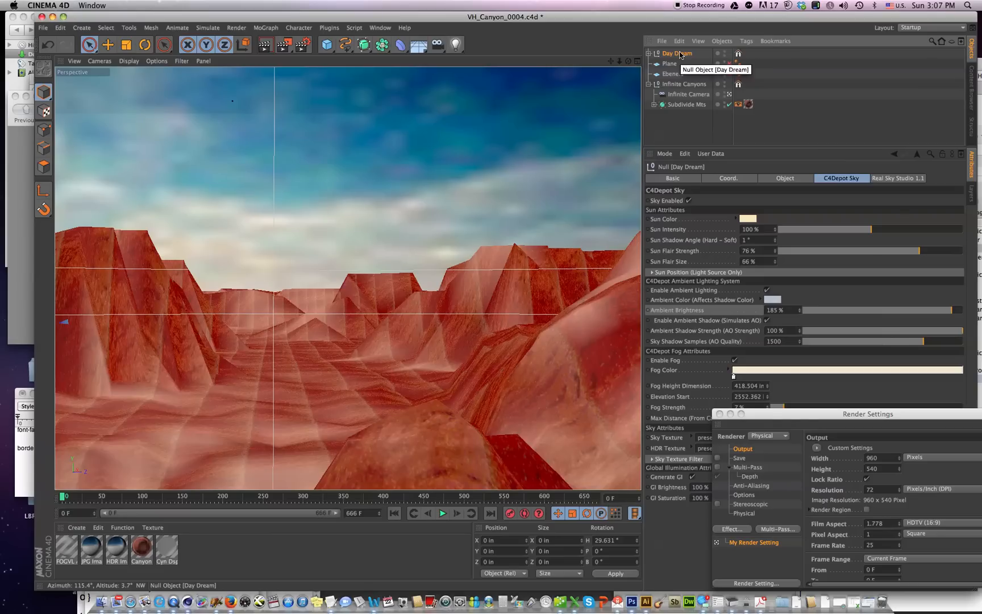
click(380, 27)
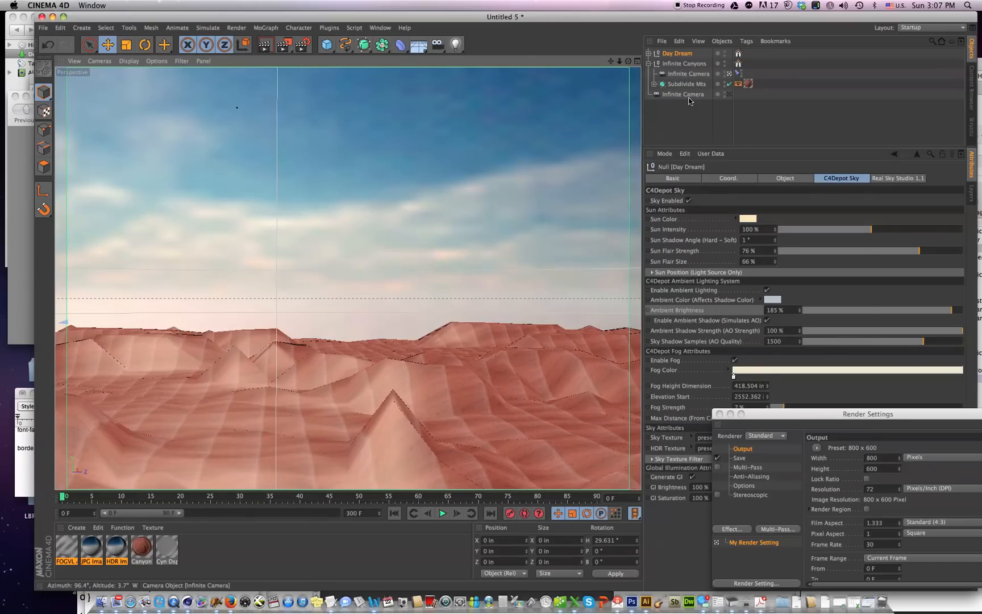
mouse_move(685, 74)
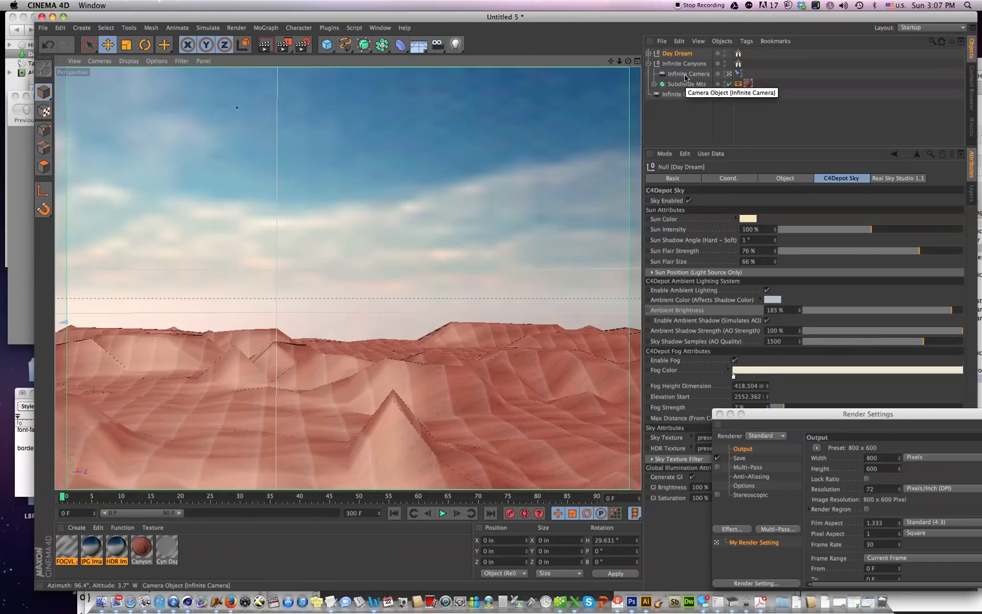
Step: Select the Infinite Camera inside Infinite Canyons to show its 41 mm lens settings
click(688, 74)
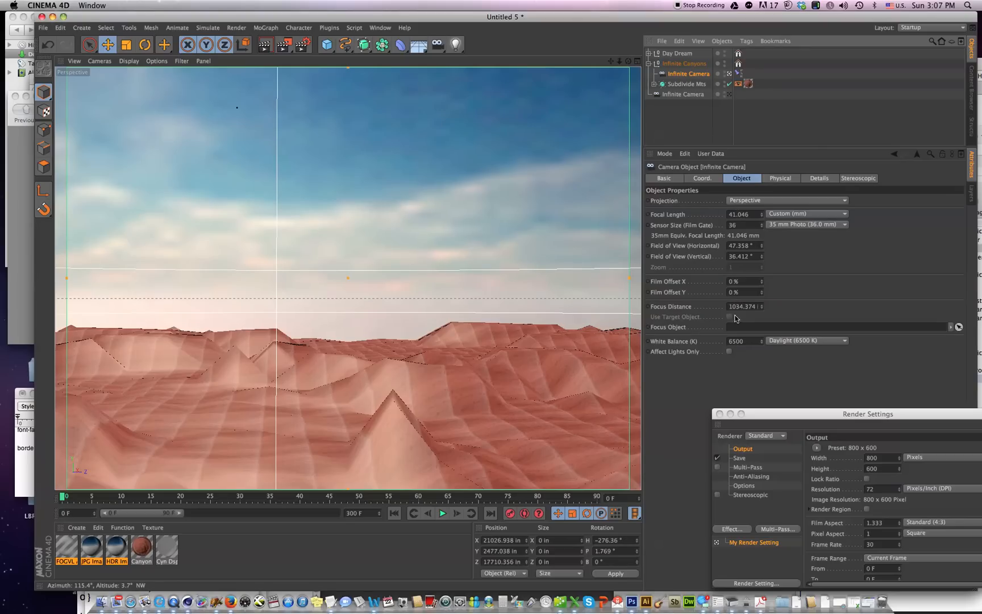
mouse_move(778, 406)
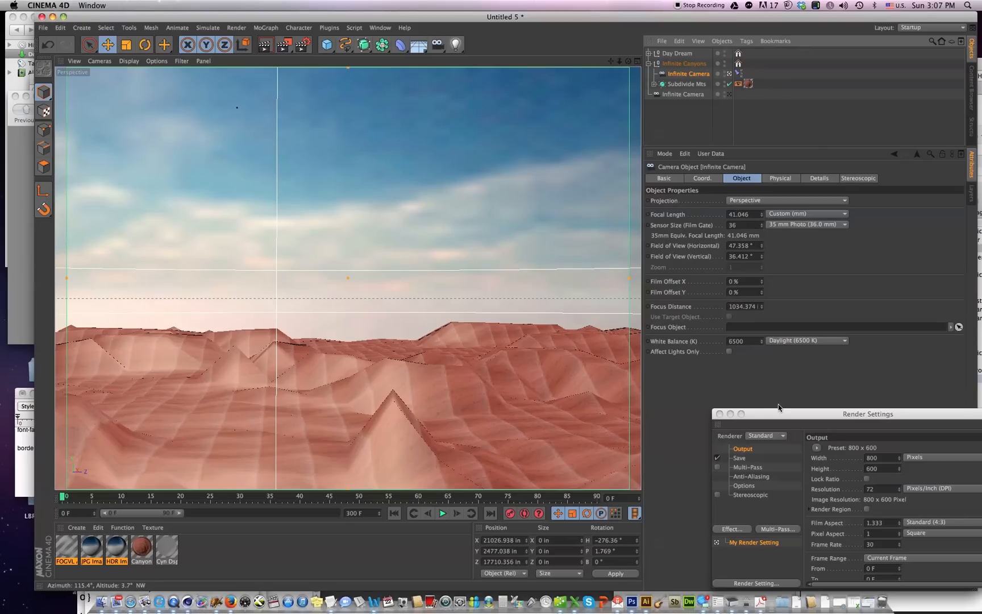
mouse_move(231, 609)
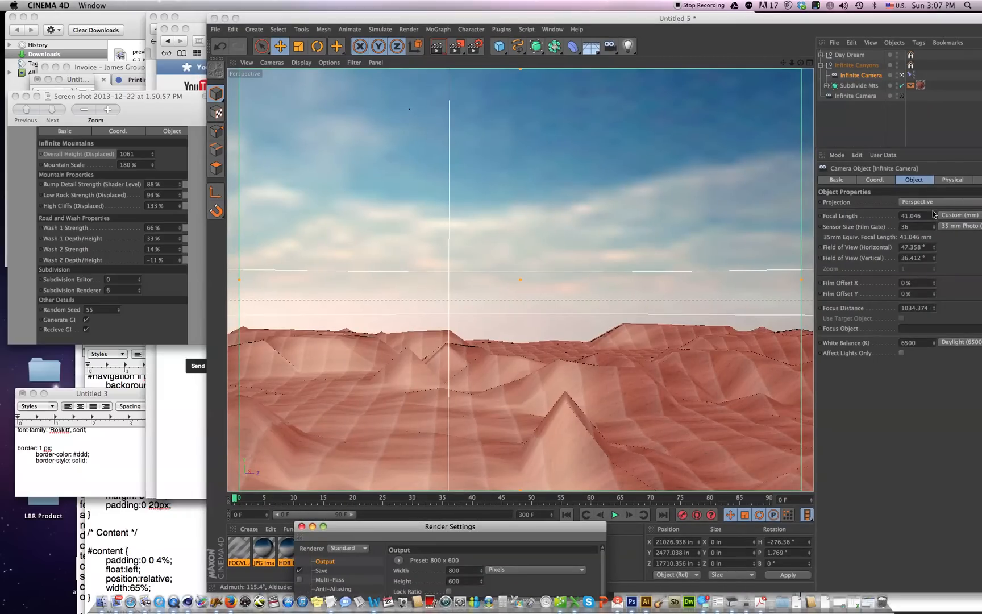
Step: Give Infinite Canyons overall height 1061, mountain scale 180% and bump detail 88%
click(913, 215)
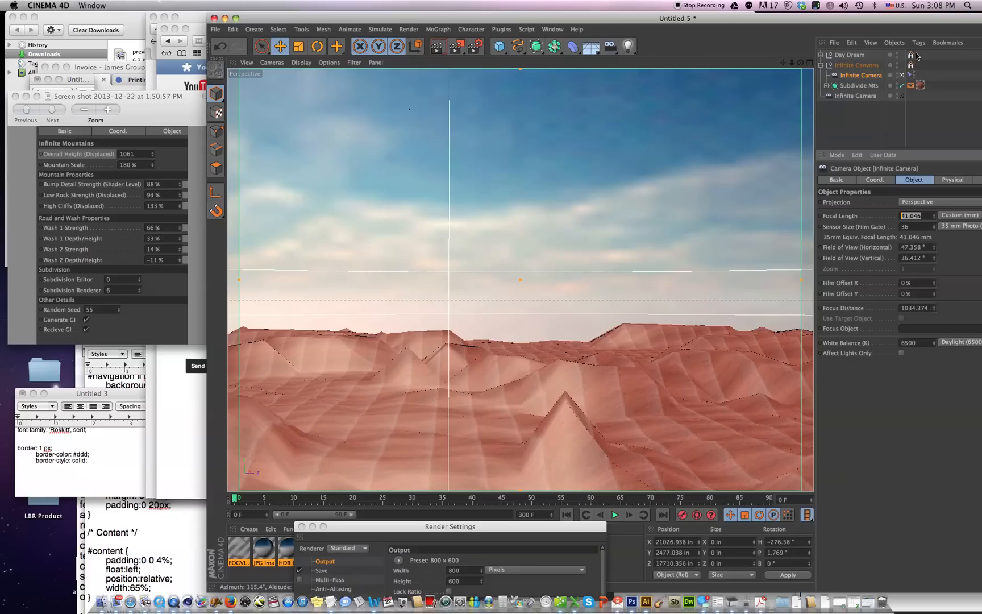
click(856, 65)
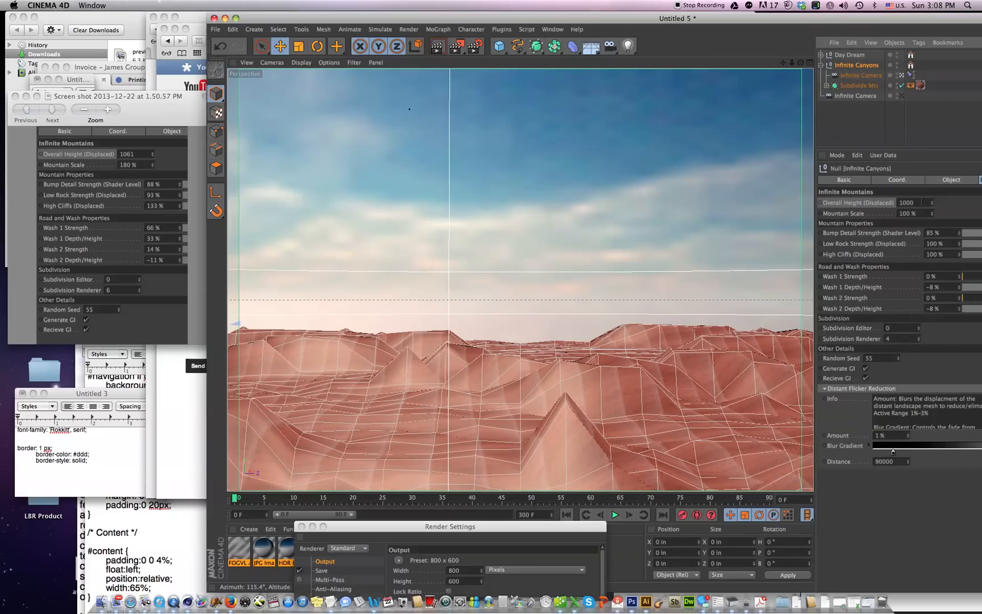
click(910, 203)
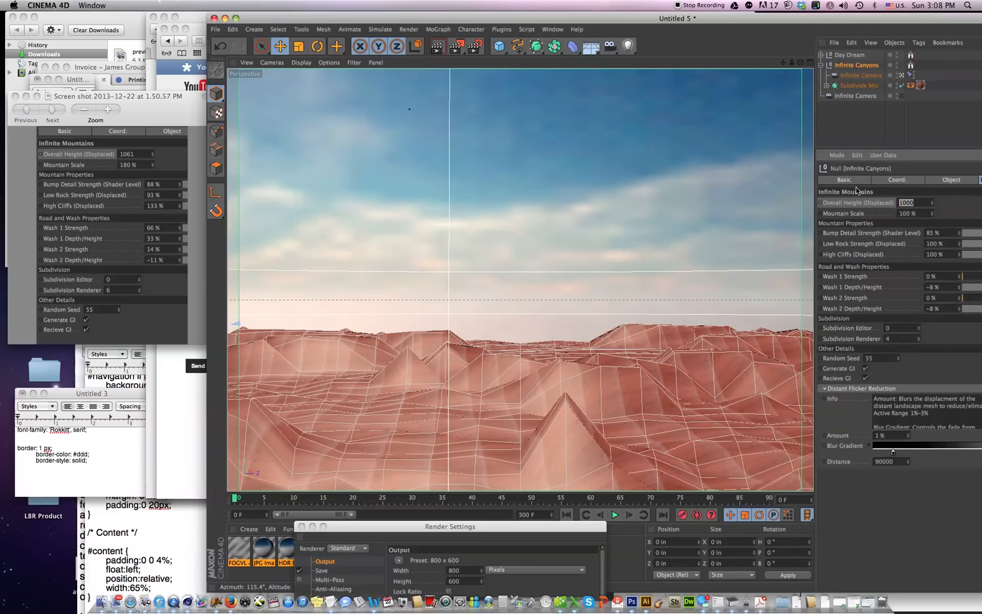
text(1061)
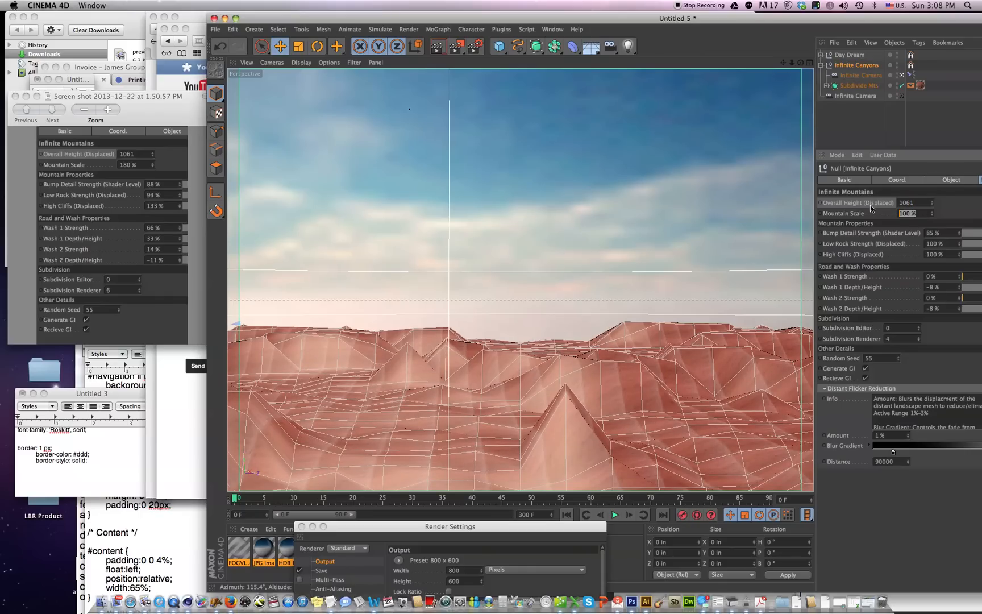
text(180)
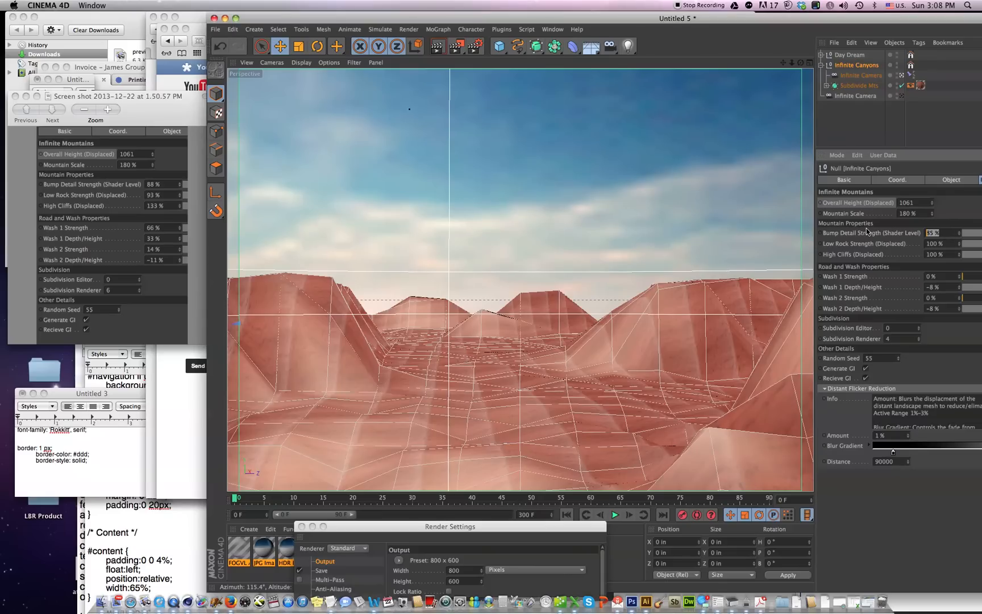
text(88)
click(943, 254)
text(133)
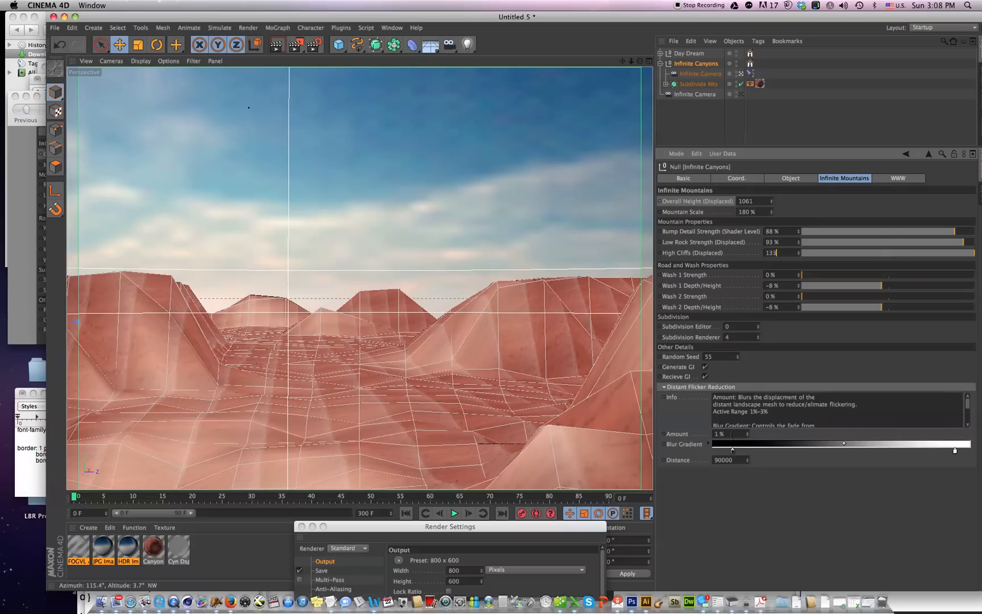
mouse_move(733, 449)
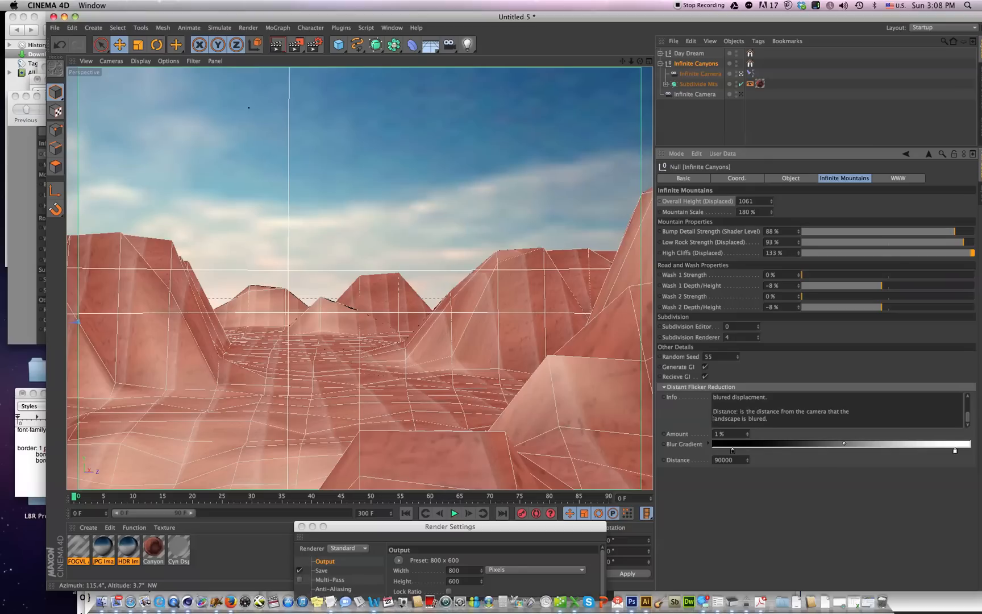
mouse_move(683, 471)
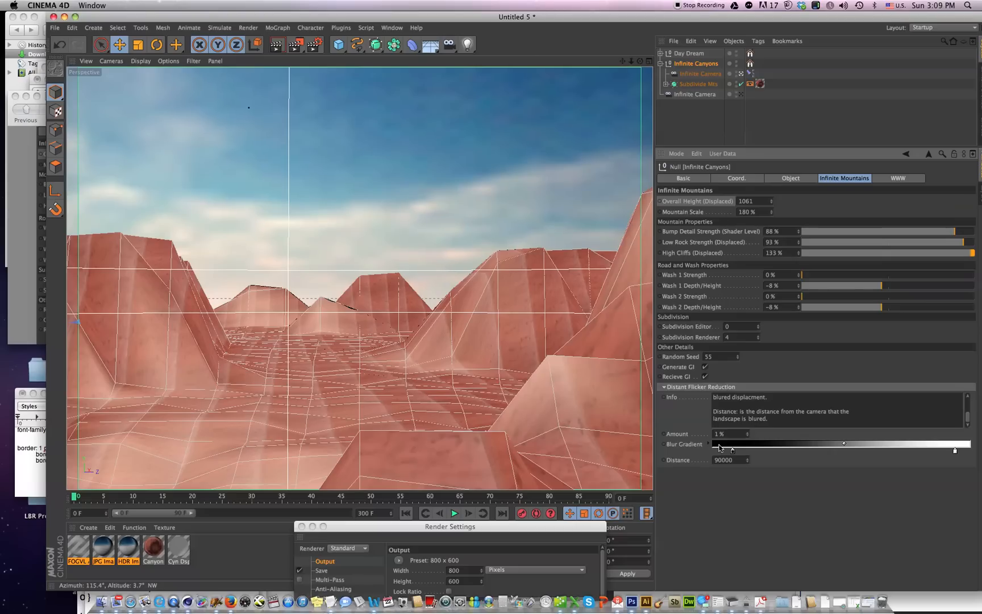
mouse_move(763, 310)
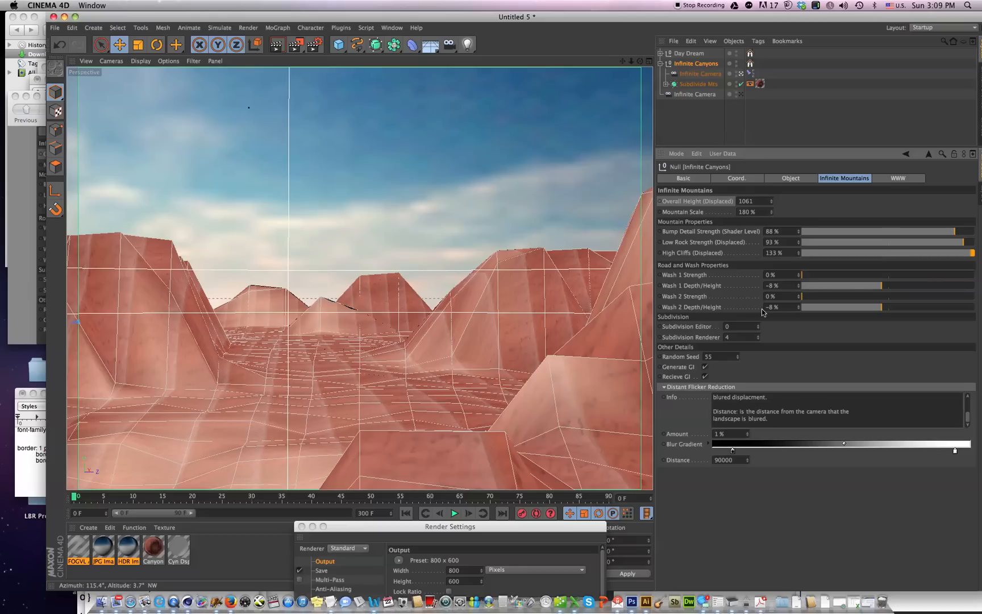